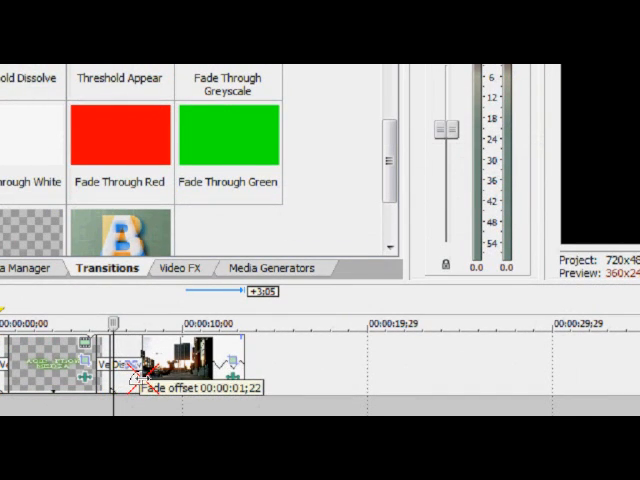
- Bring up the fade options for the transition between the first two clips
right_click(136, 378)
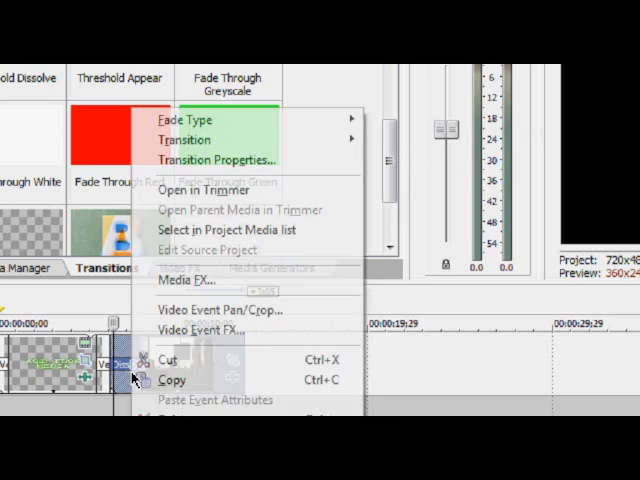
mouse_move(184, 120)
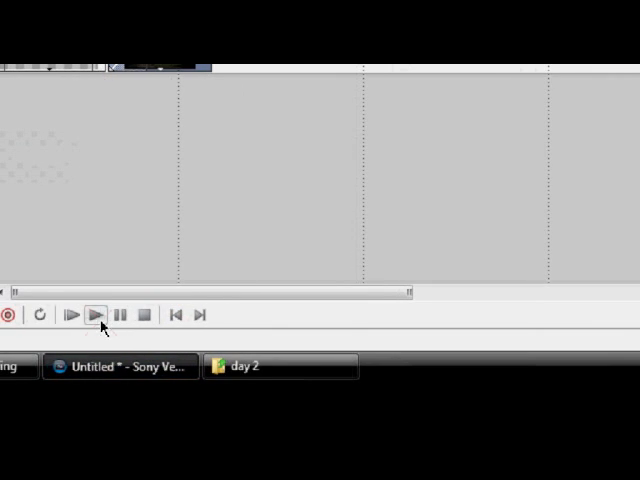
- Preview the fade, shrink the Pan/Crop box to zoom into the street clip, and play it back
left_click(94, 314)
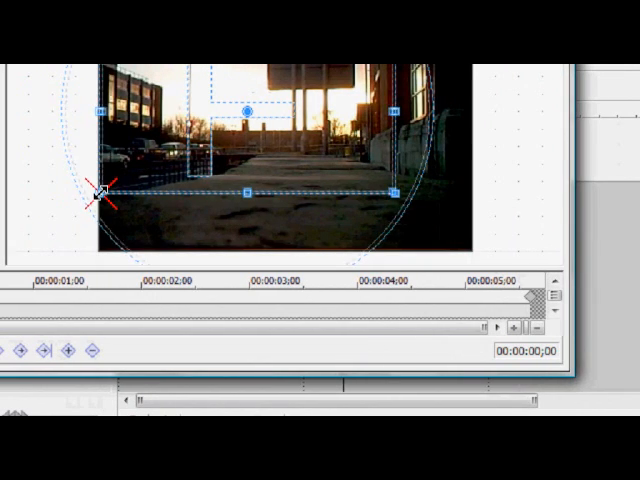
left_click_drag(104, 190, 96, 184)
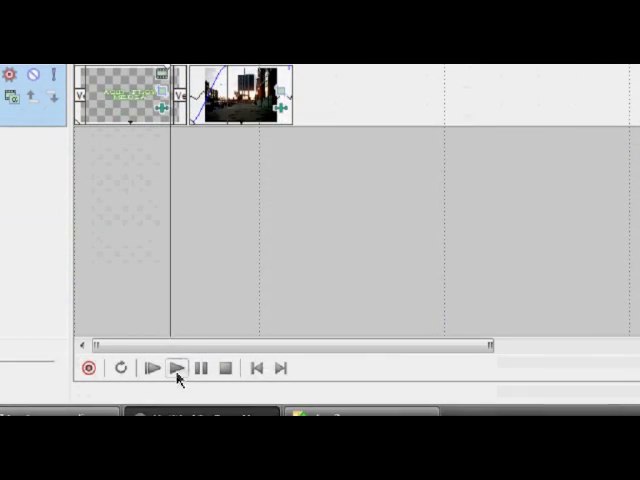
left_click(178, 368)
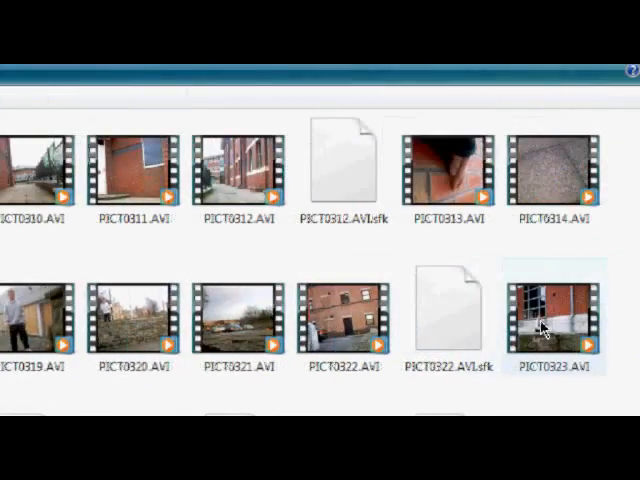
- Scroll through the PICT .AVI clips in the day 2 folder
scroll("down", 3)
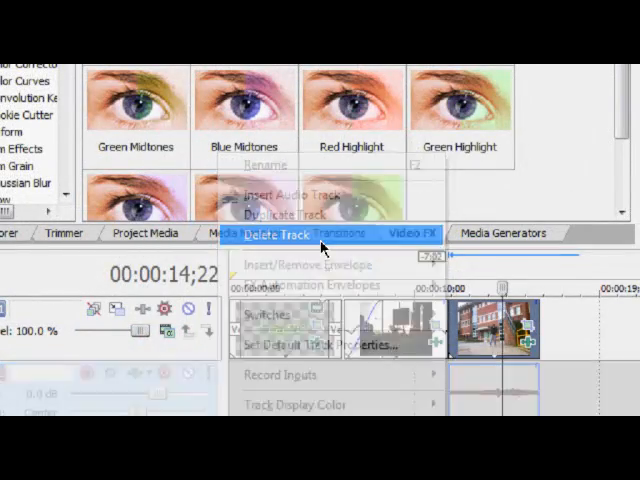
left_click(282, 236)
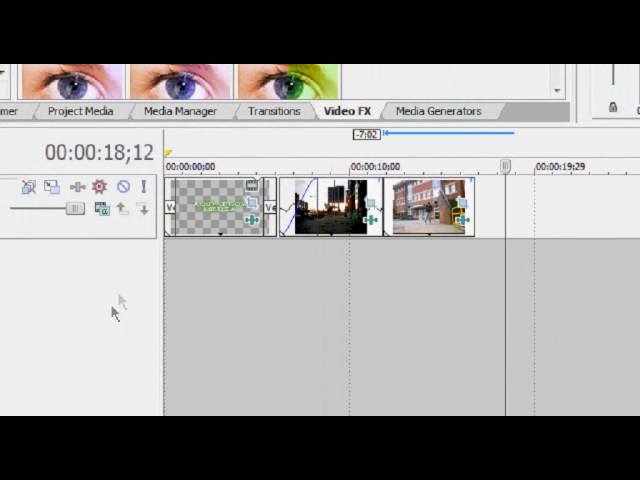
- Insert a new audio track in the project and switch to the Explorer window
right_click(112, 312)
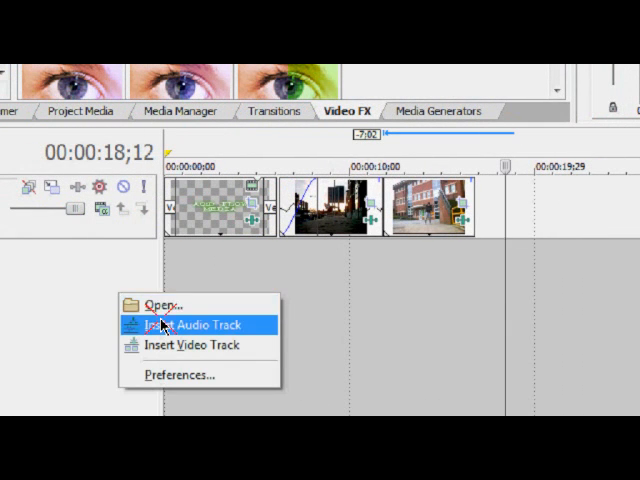
left_click(452, 366)
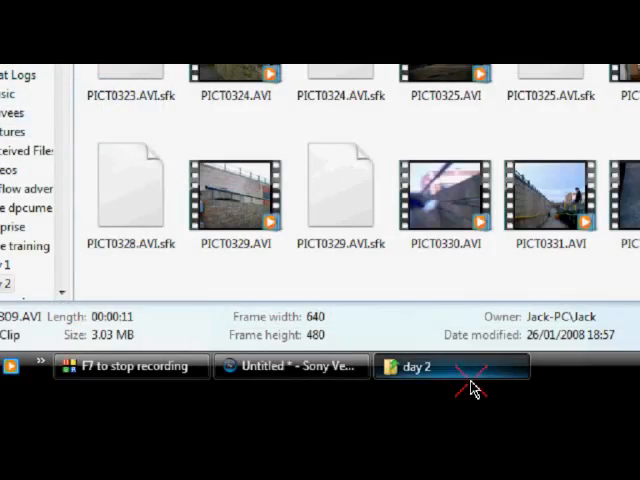
left_click(16, 364)
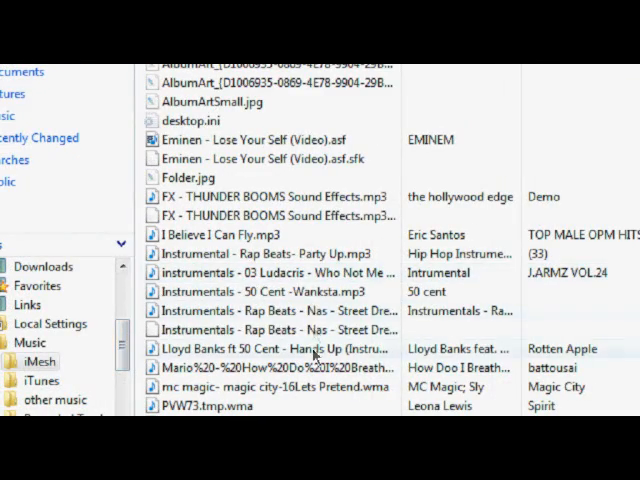
- Navigate back and into the 'random music' folder to browse songs
scroll("right", 3)
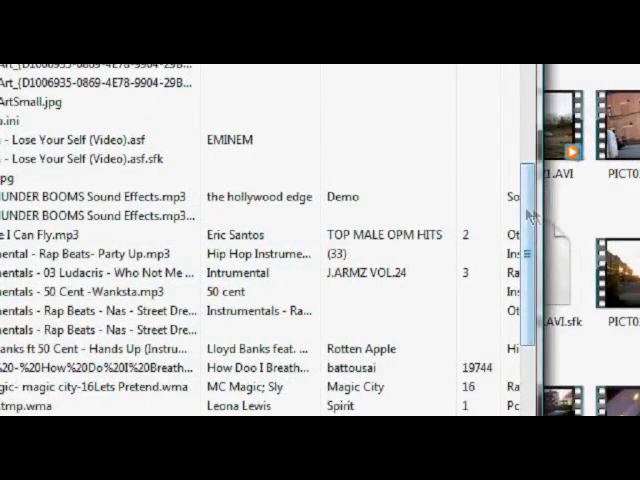
scroll("down", 3)
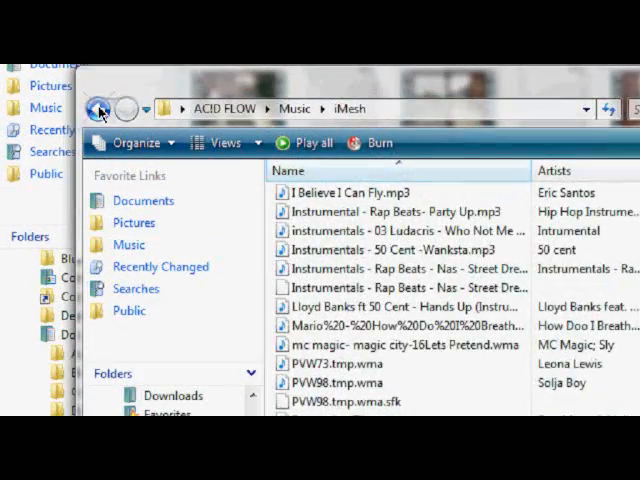
left_click(100, 108)
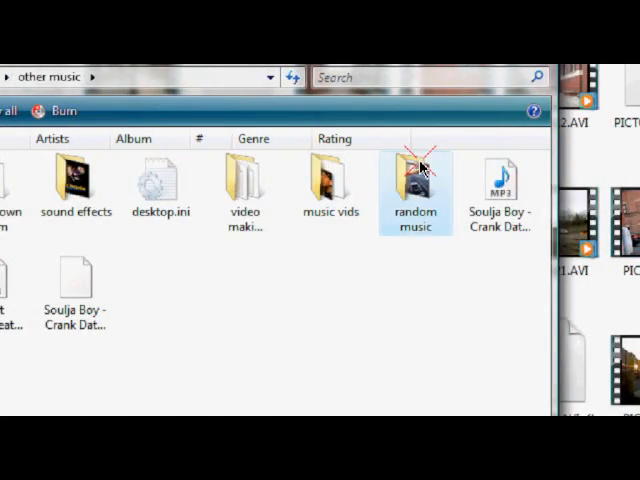
double_click(416, 184)
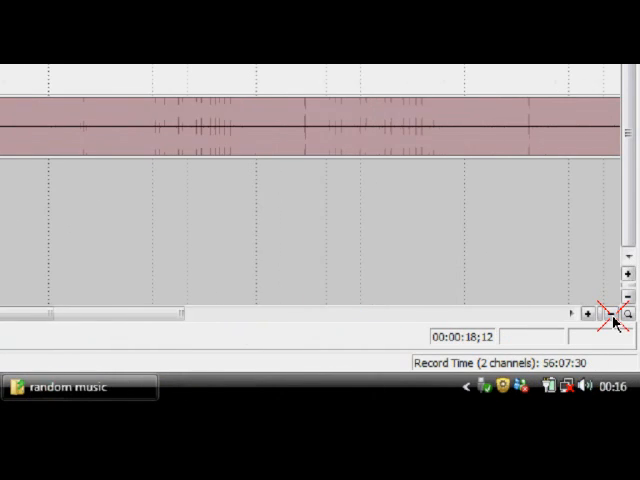
- Place the chosen song on the audio track beneath the video clips
left_click(600, 316)
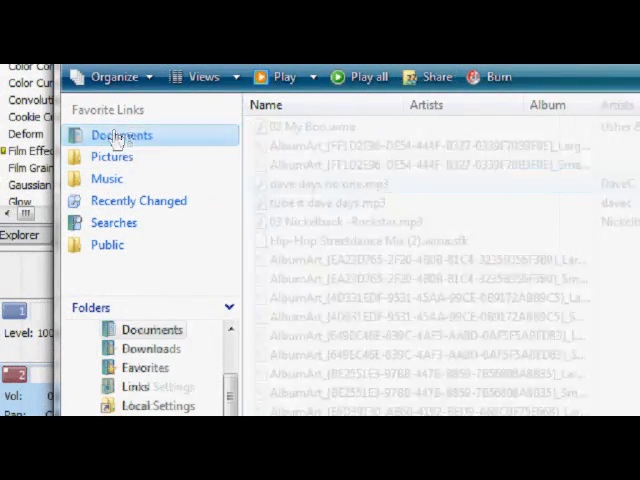
left_click(120, 134)
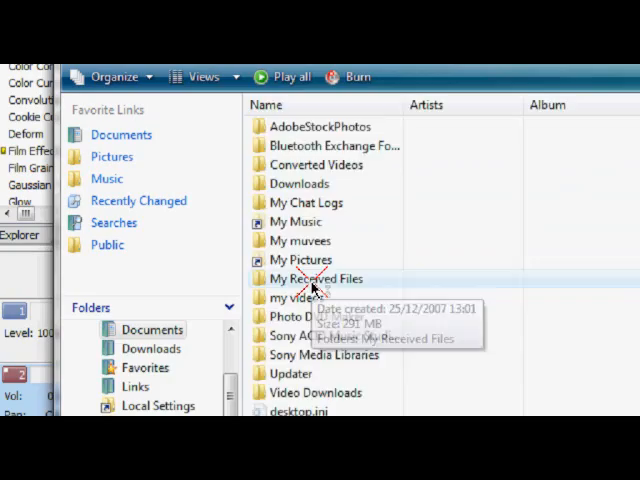
double_click(316, 278)
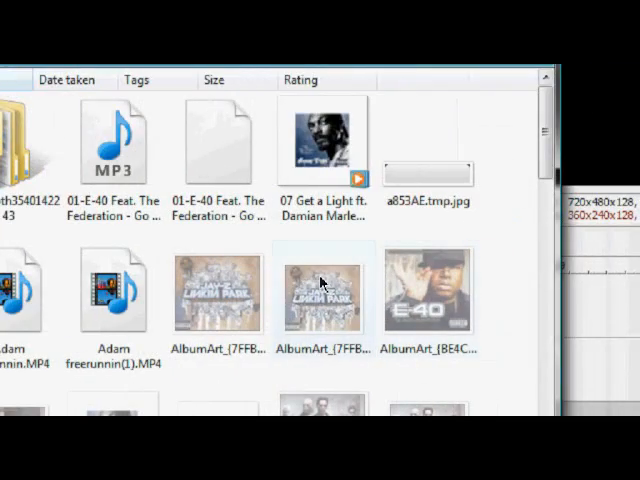
left_click(320, 290)
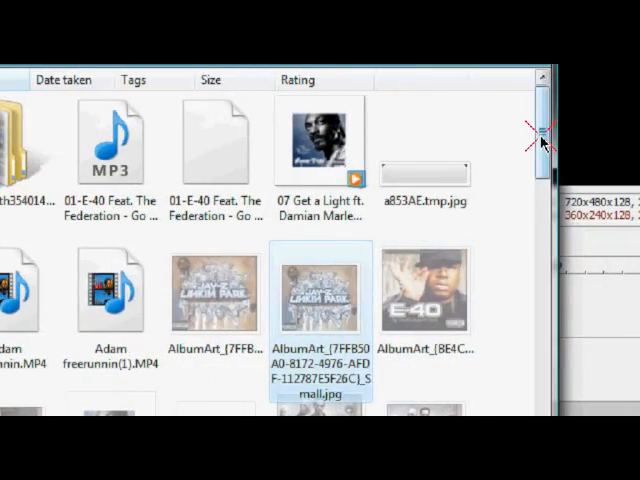
scroll("down", 3)
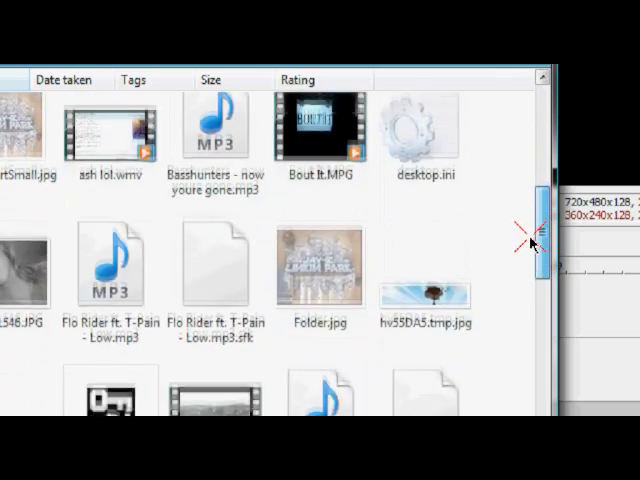
scroll("down", 3)
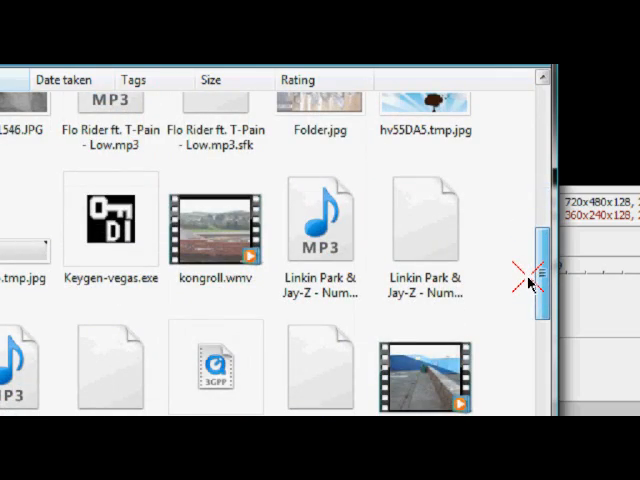
scroll("down", 3)
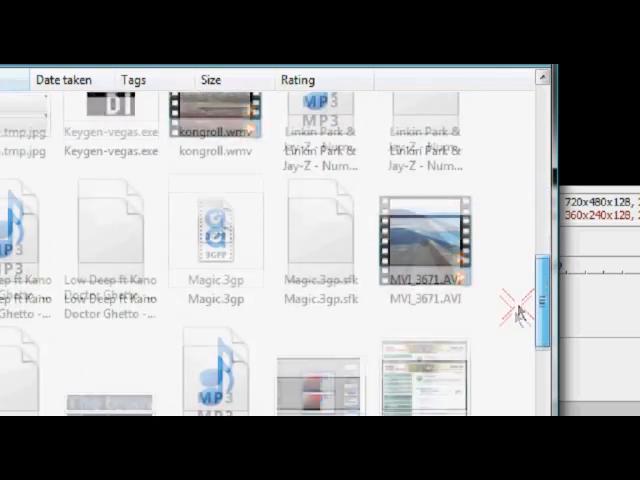
scroll("down", 3)
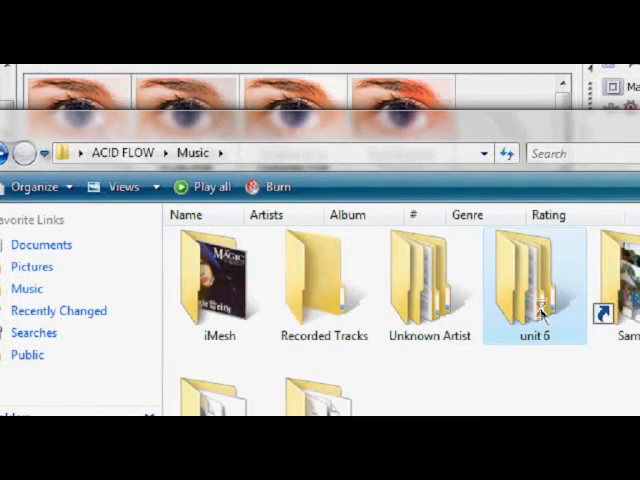
- Go into 'other music' and then its 'sound effects' folder
double_click(536, 280)
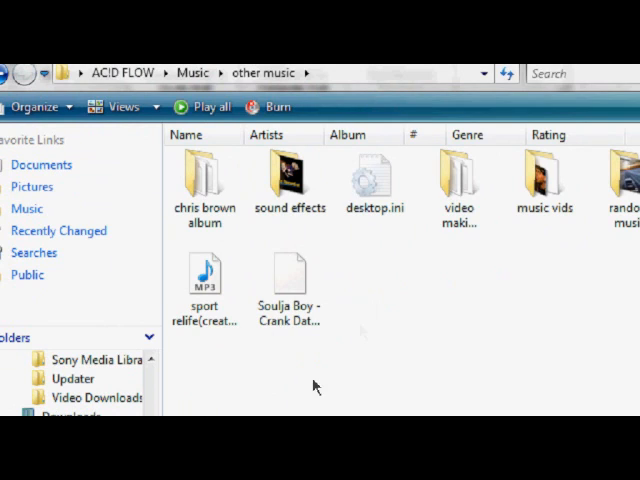
left_click(290, 180)
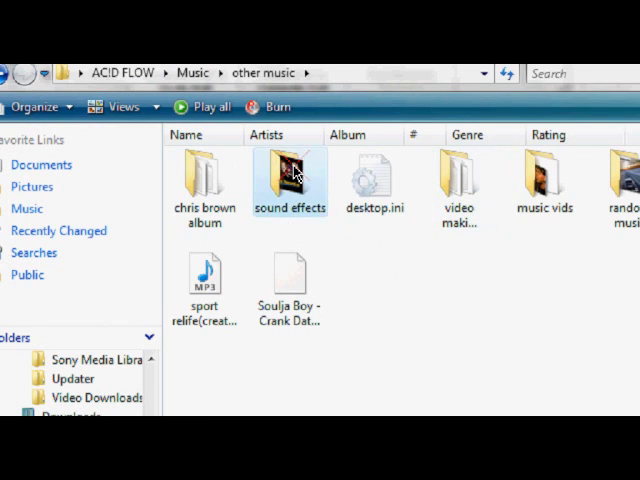
double_click(290, 180)
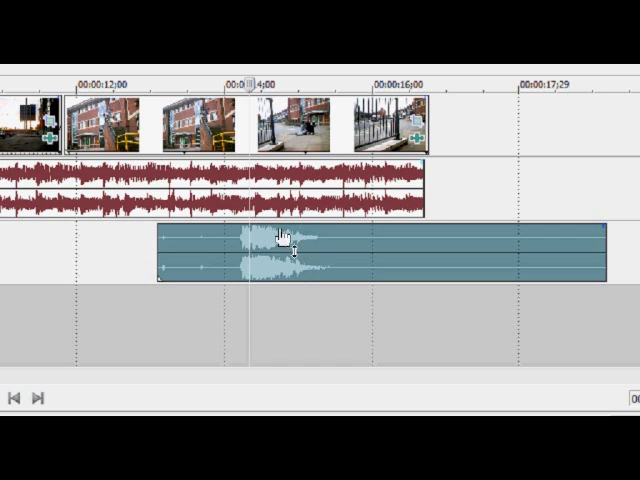
- Slide the sound effect clip along its track to sit under the later footage
left_click_drag(278, 236, 278, 244)
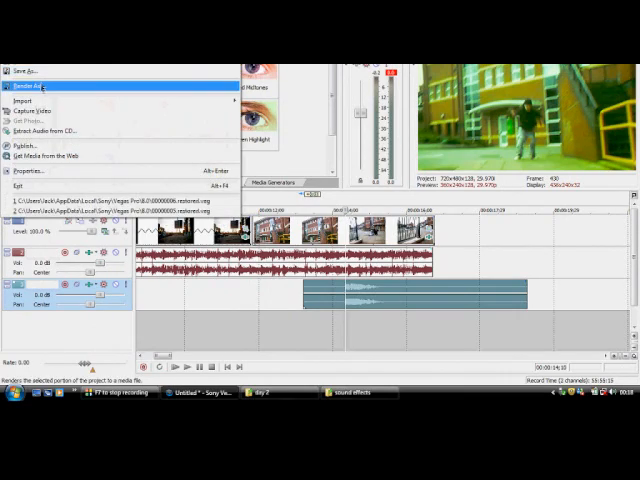
- Start Render As for the project from the File menu
left_click(40, 88)
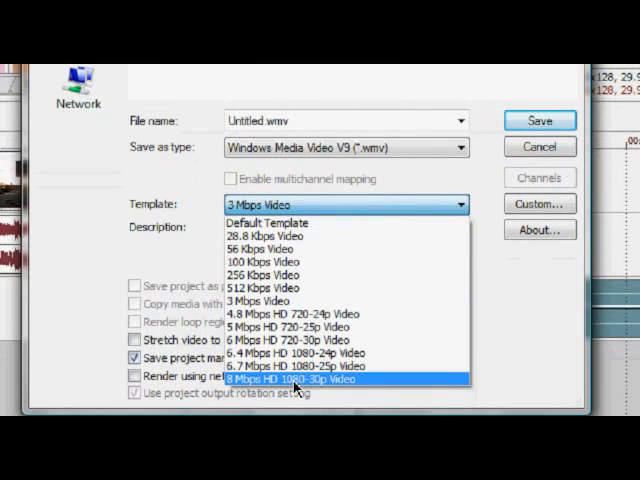
mouse_move(330, 368)
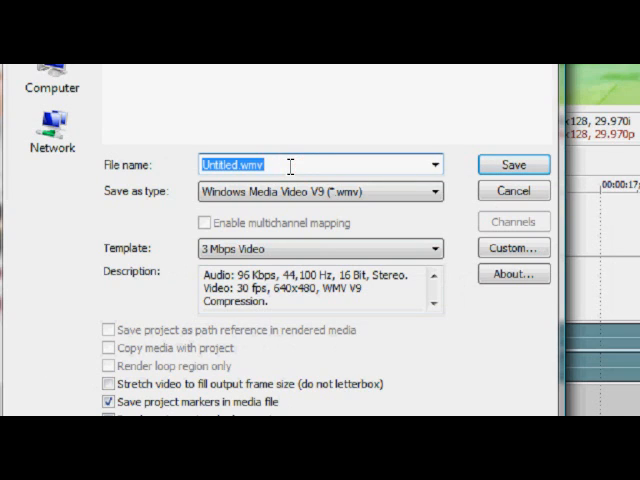
- Name the output file 'FILM MAKING TUT.' and save to begin rendering
type("FILM MAK")
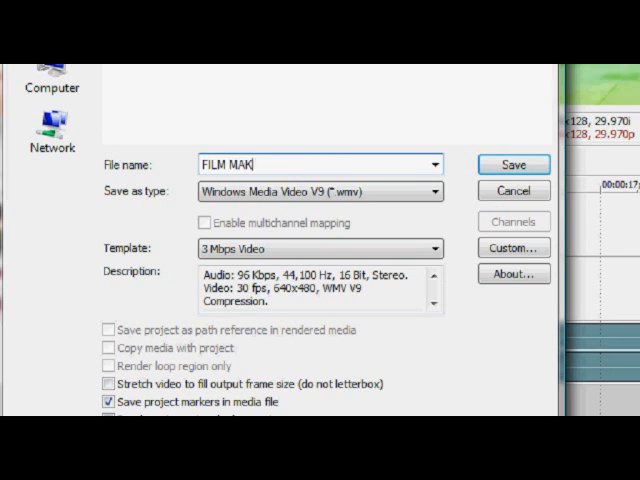
type("ING TUT")
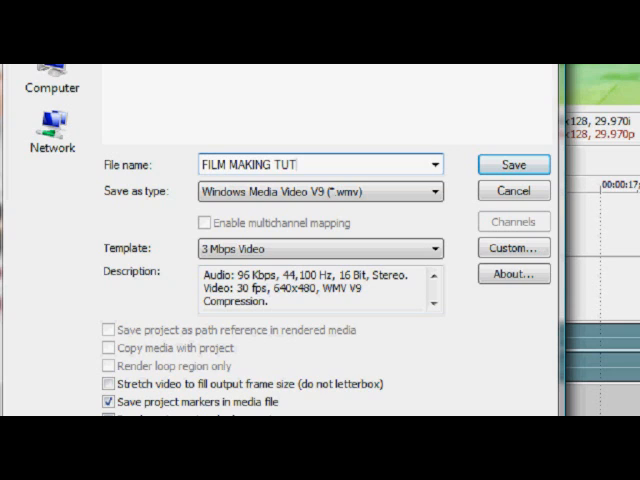
type(".")
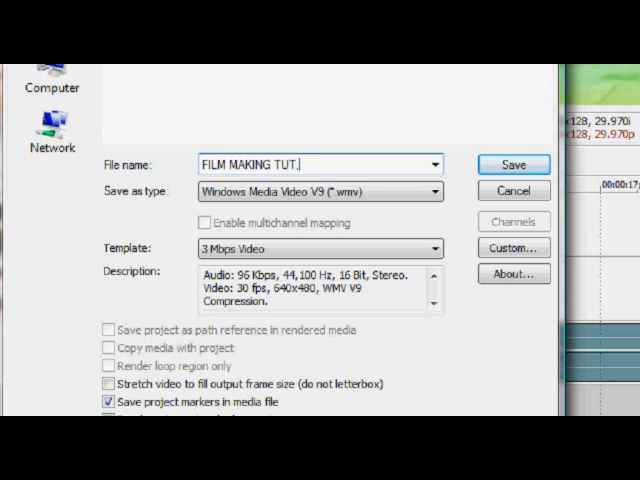
type("THANKS FOR WATCHING :p")
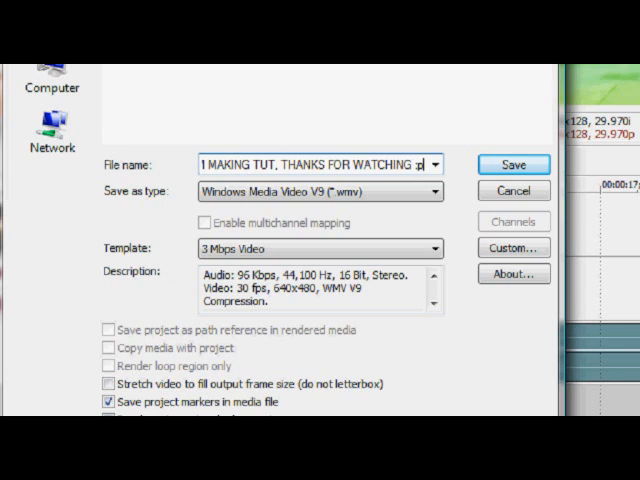
type("FILM MAKING TUT,")
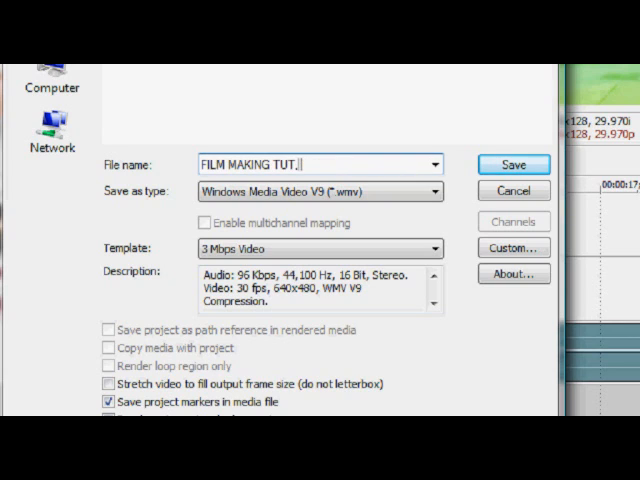
left_click(512, 164)
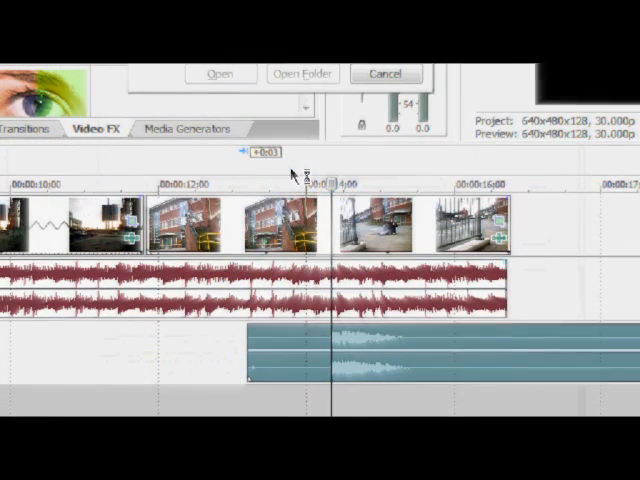